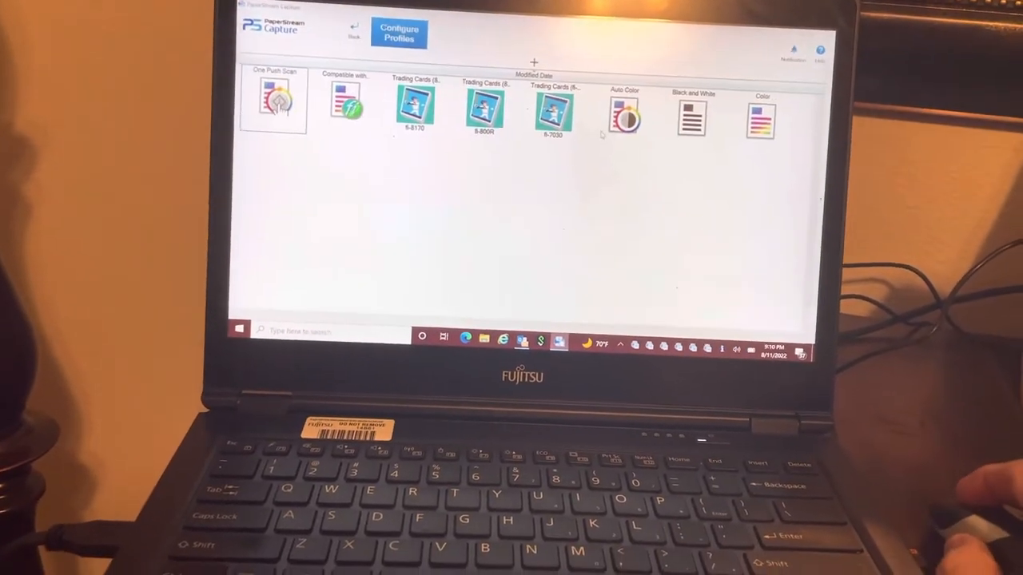
Select the Trading Cards (fi-8170) profile in the profiles list.
{"action": "left_click", "coordinate": [413, 108]}
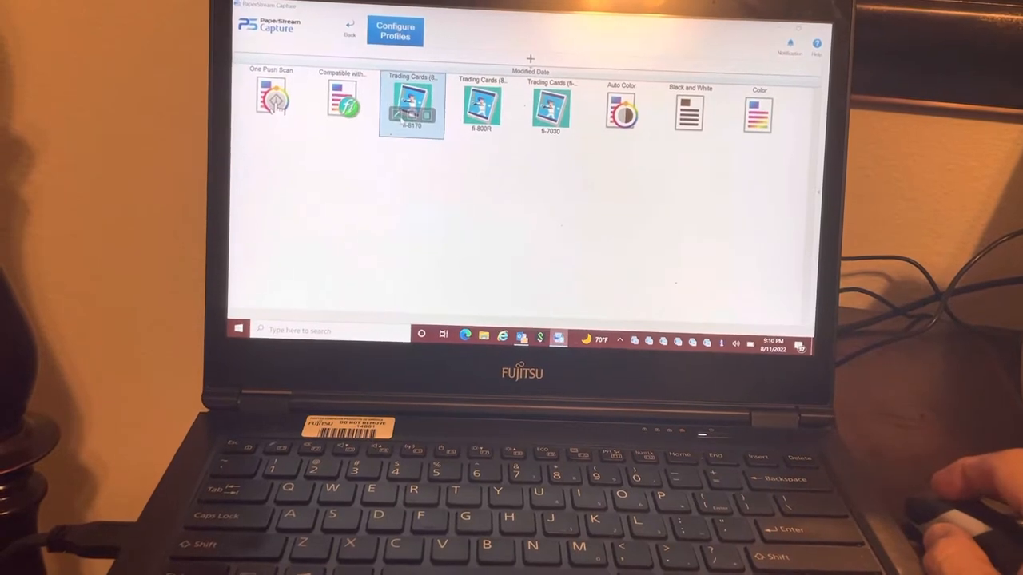
Open the Trading Cards fi-8170 profile's Source settings page for editing.
{"action": "double_click", "coordinate": [412, 104]}
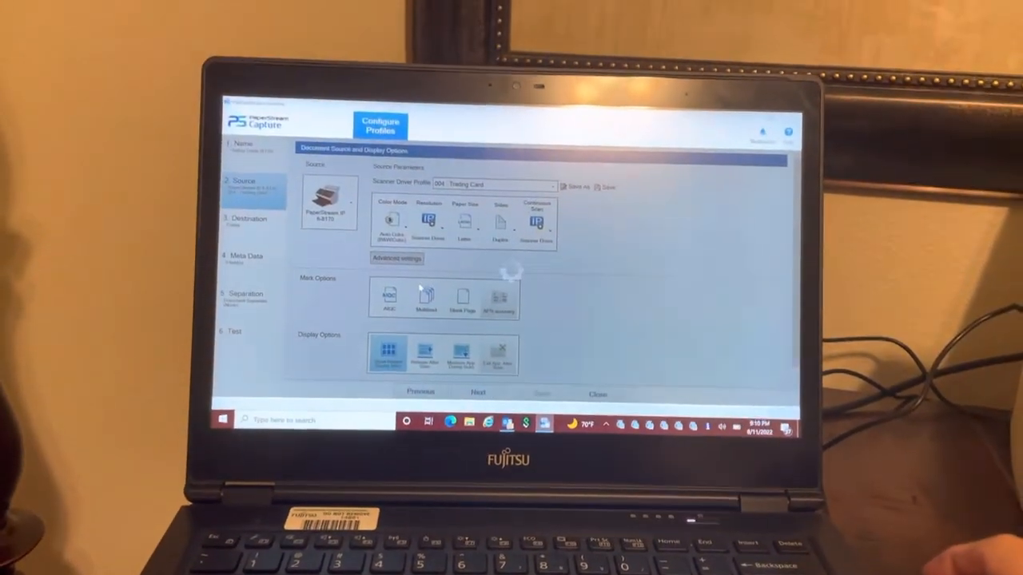
Set Continuous Scan to Automatic in the Trading Card driver's advanced settings and confirm.
{"action": "left_click", "coordinate": [397, 258]}
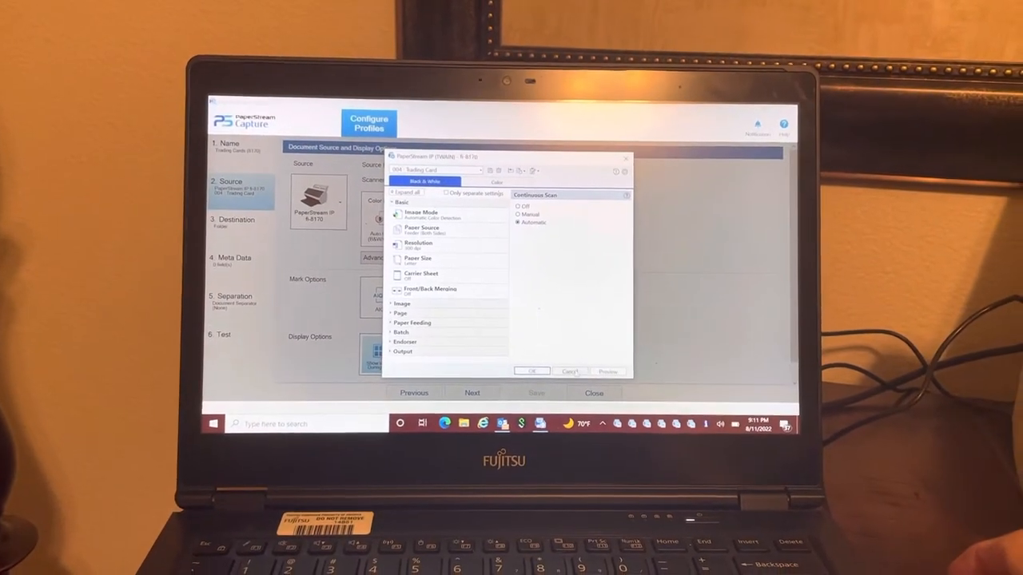
{"action": "left_click", "coordinate": [532, 371]}
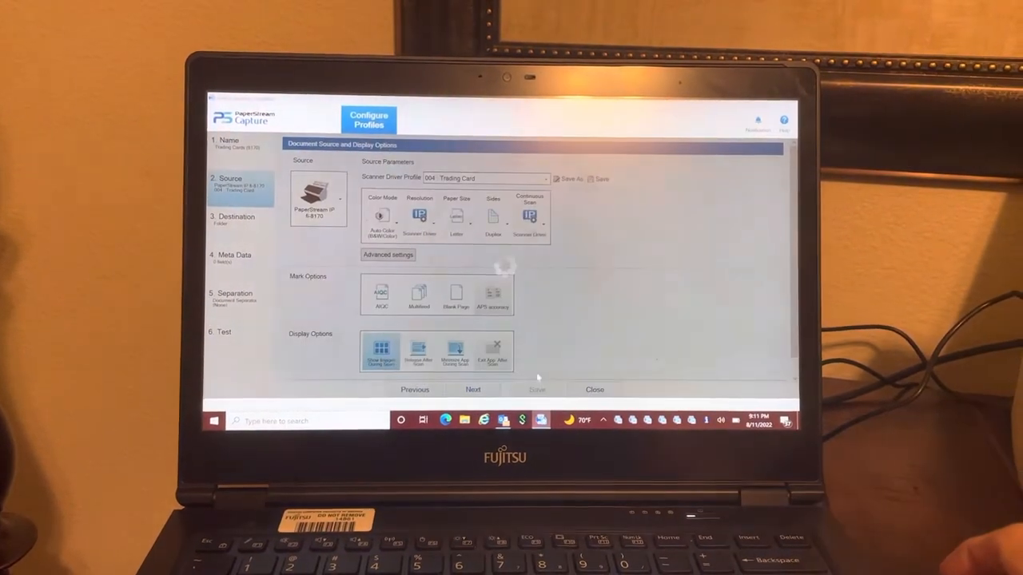